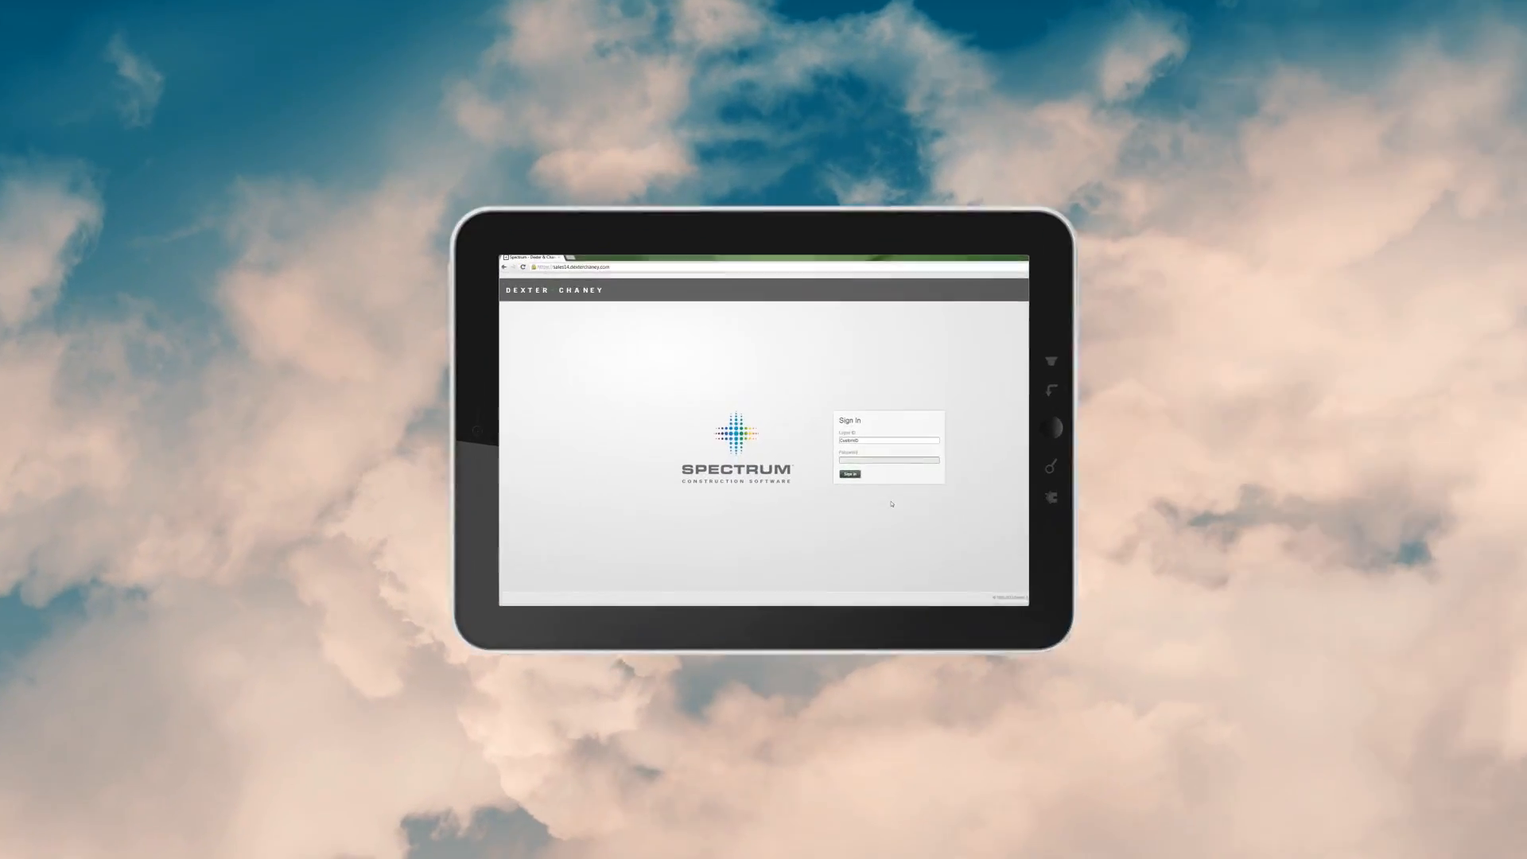
# - Sign in to Spectrum and land on the Dashboard with My Jobs, cash flow charts and blog feed
pyautogui.click(848, 474)
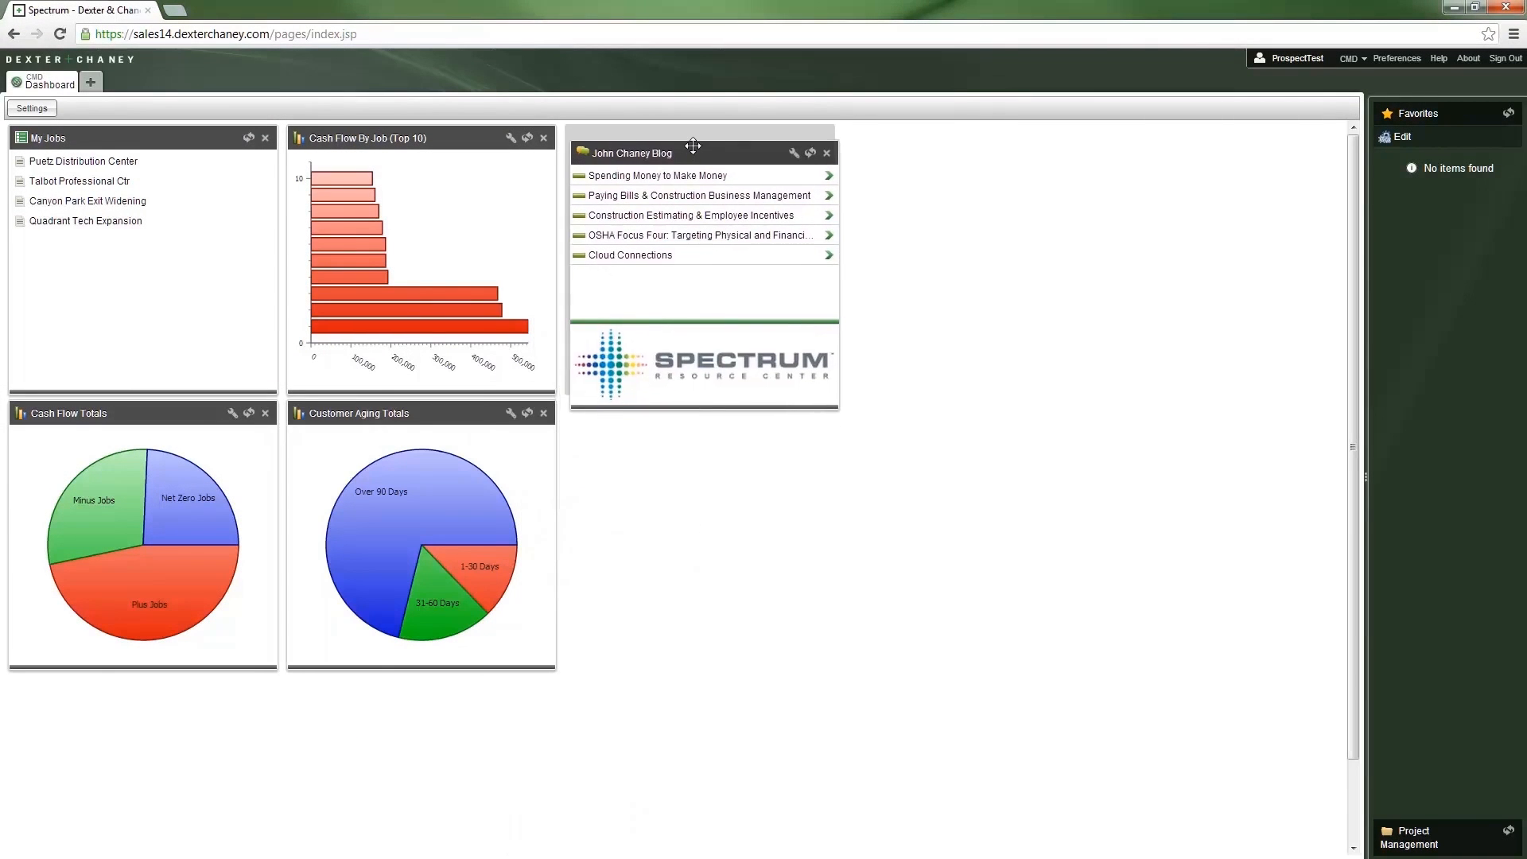
# - Open the dashboard customisation view and choose an item from the app catalog
pyautogui.click(30, 108)
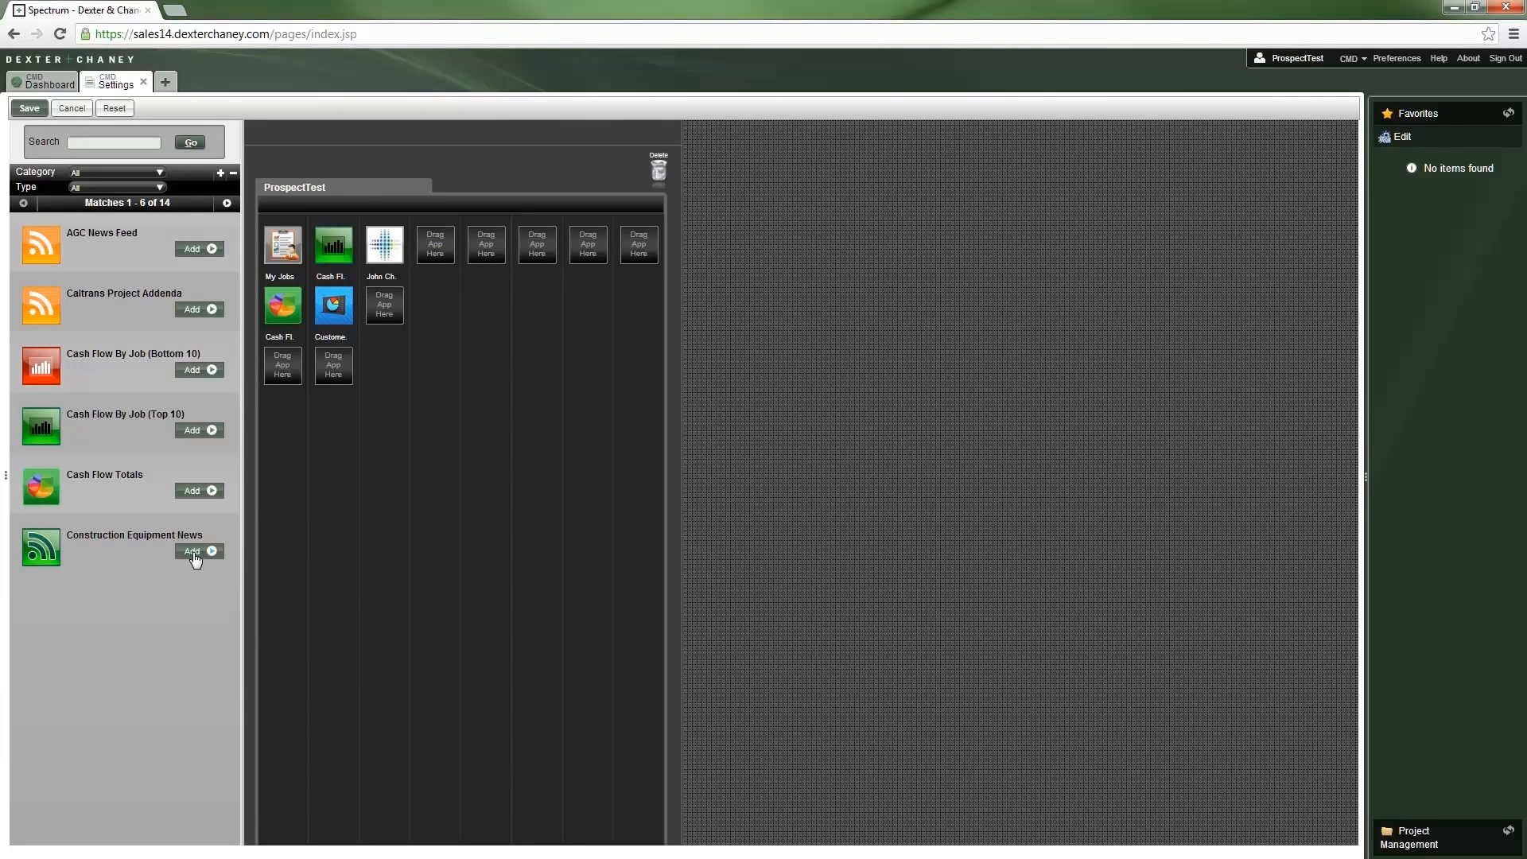
pyautogui.click(194, 551)
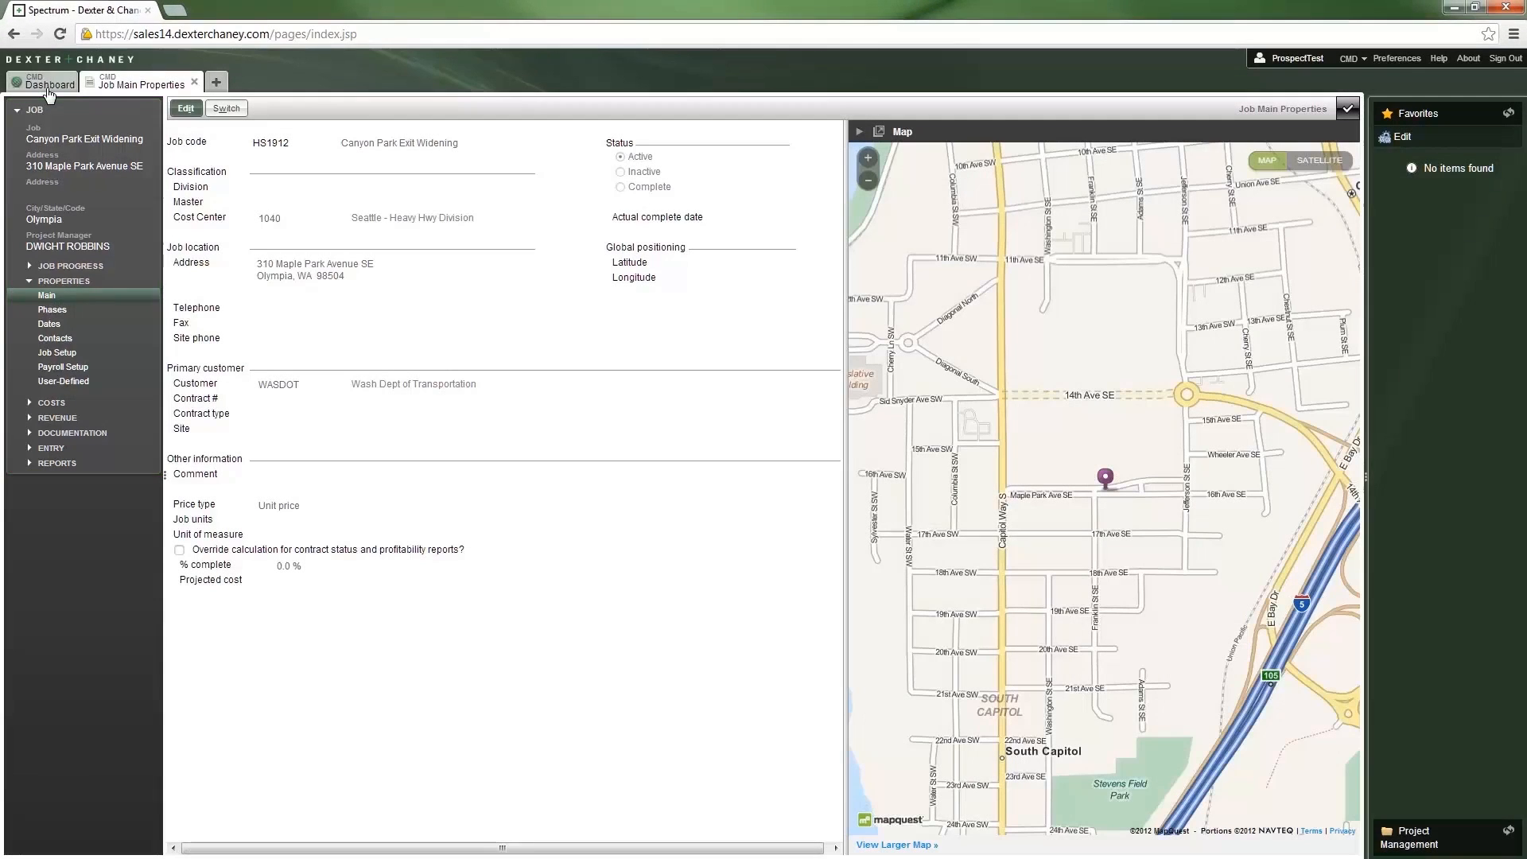
pyautogui.moveTo(57, 337)
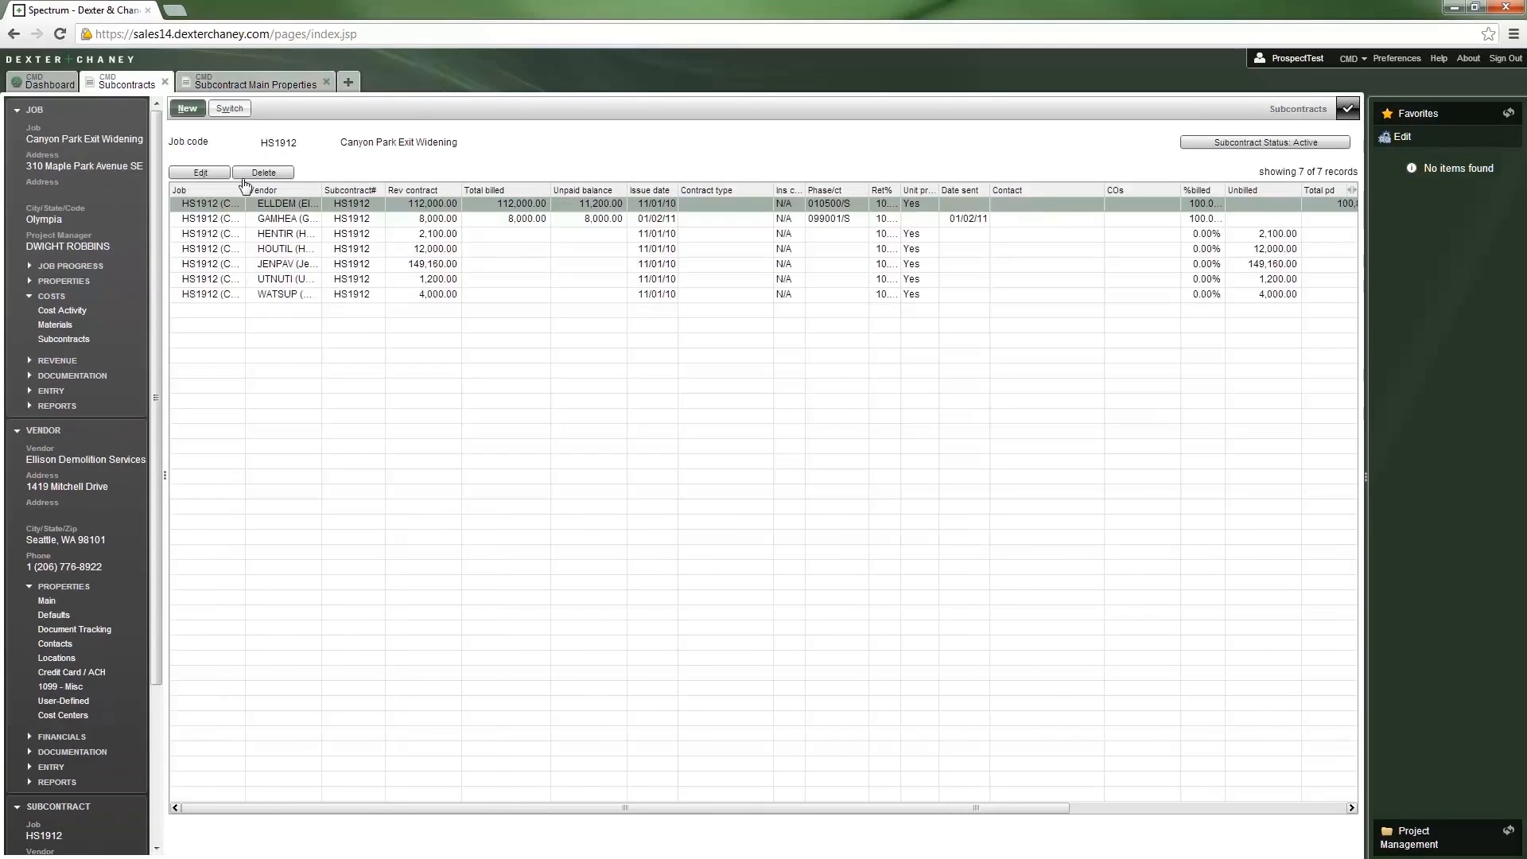
# - Open Gamble Cement & Concrete's subcontract details in a new tab, then return to the Subcontracts list
pyautogui.doubleClick(284, 218)
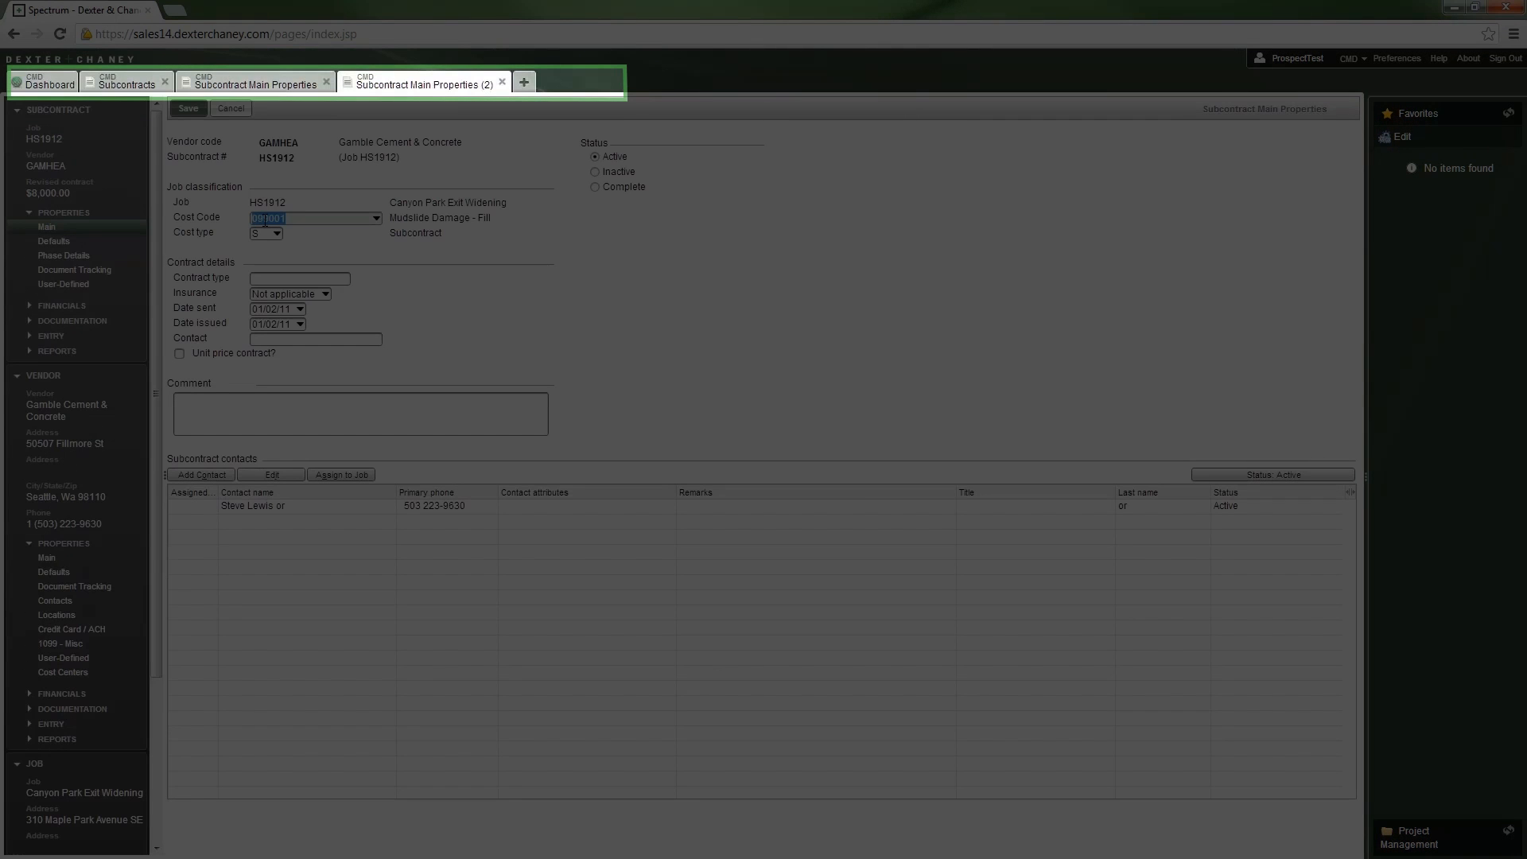
pyautogui.moveTo(64, 254)
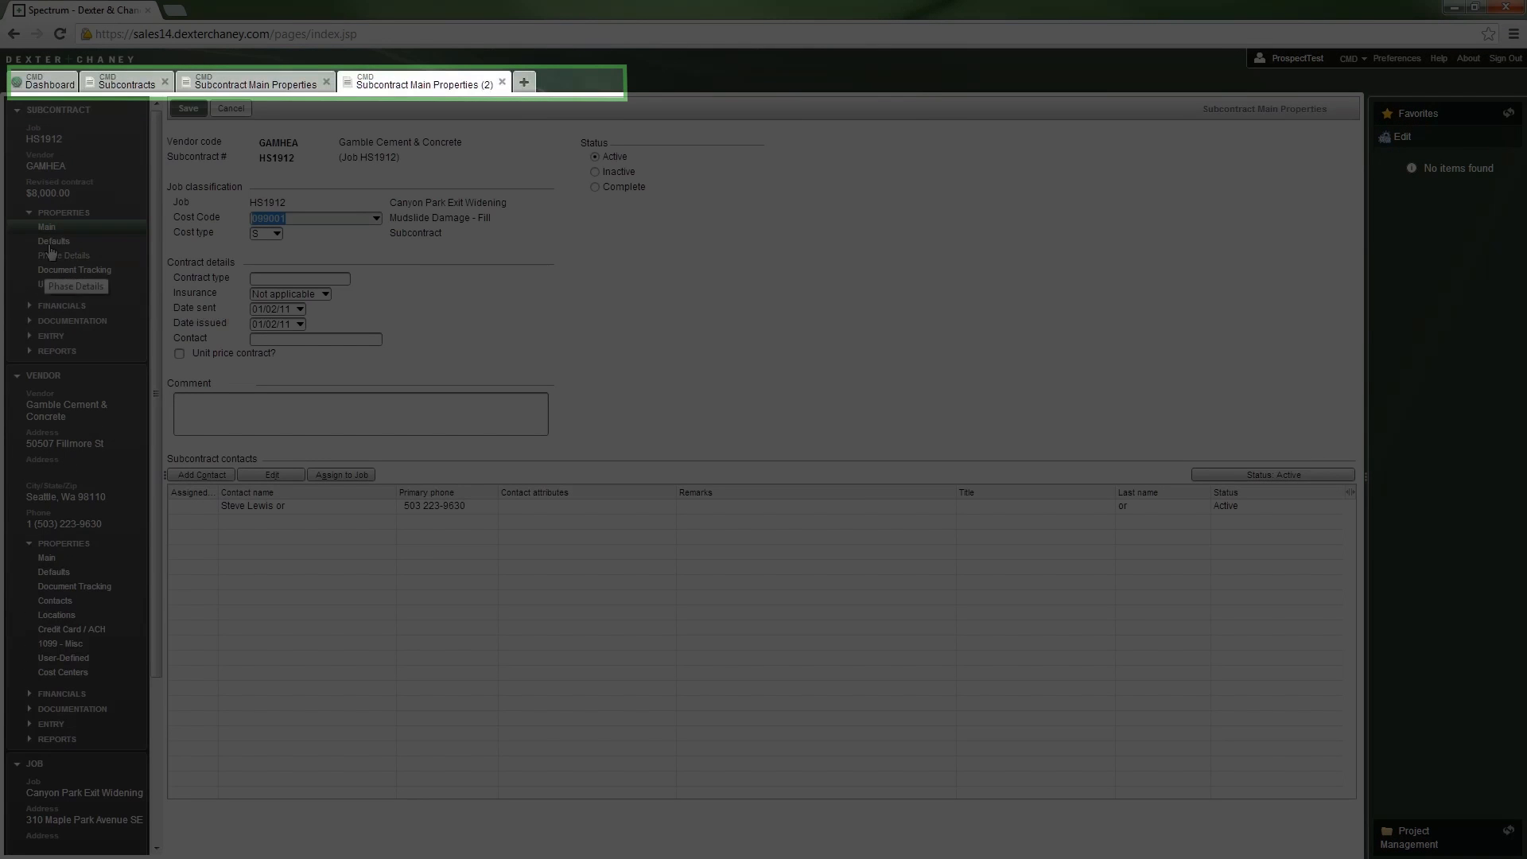
pyautogui.click(126, 85)
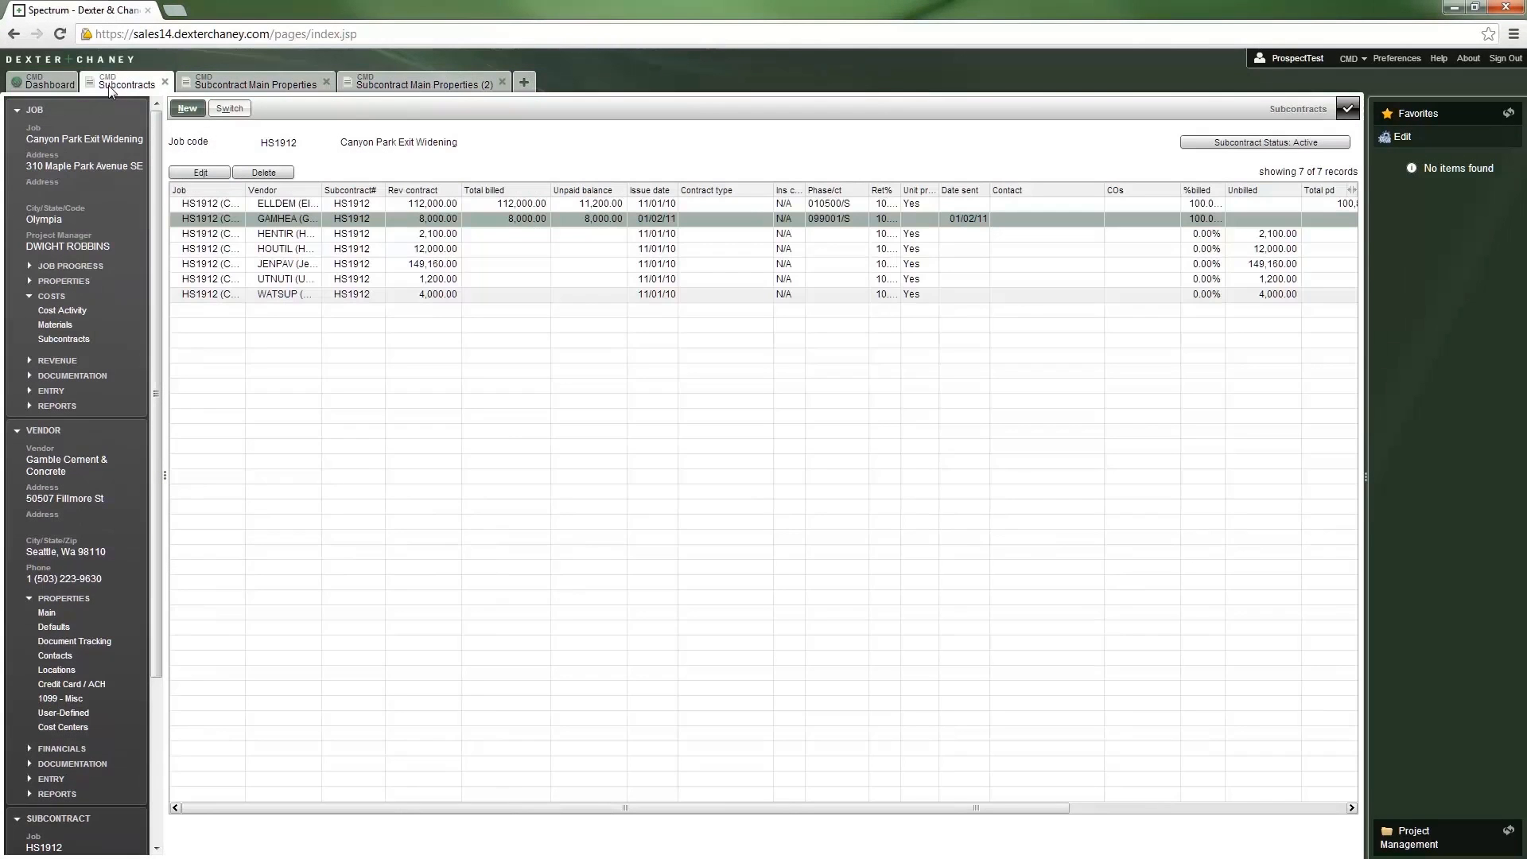